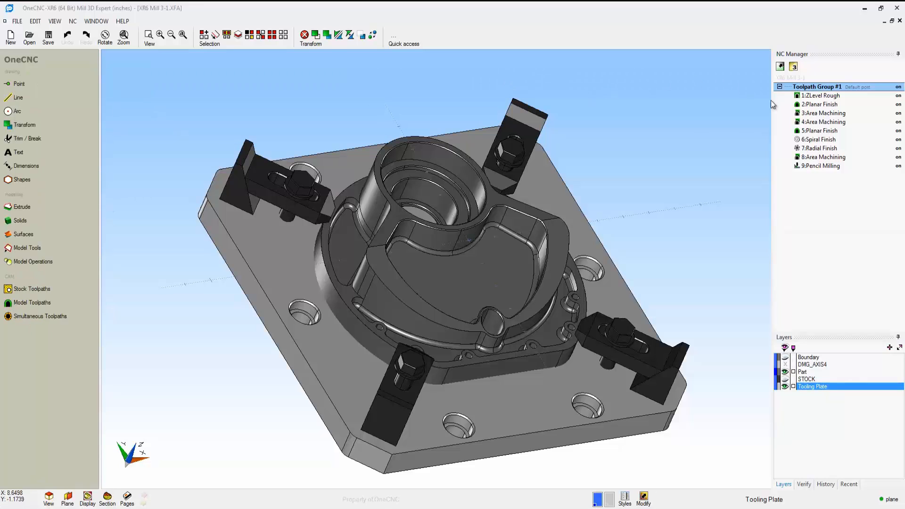
# Compare the part in a multi-viewport layout with a side view, then return to one large view showing ZLevel Rough
pyautogui.click(821, 121)
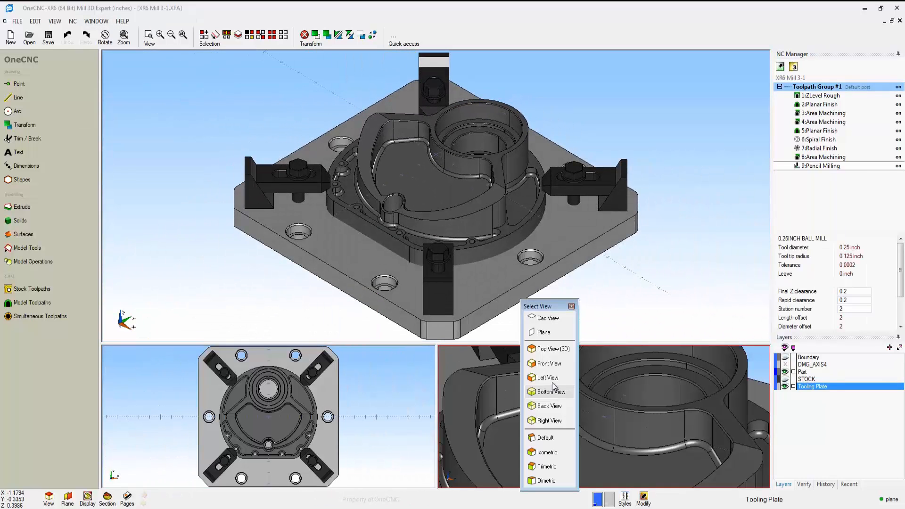
pyautogui.click(548, 363)
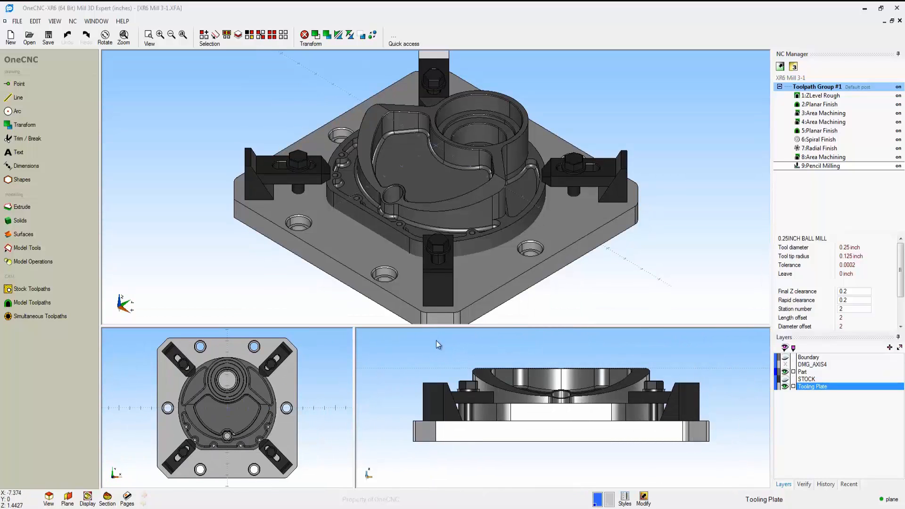
pyautogui.click(96, 22)
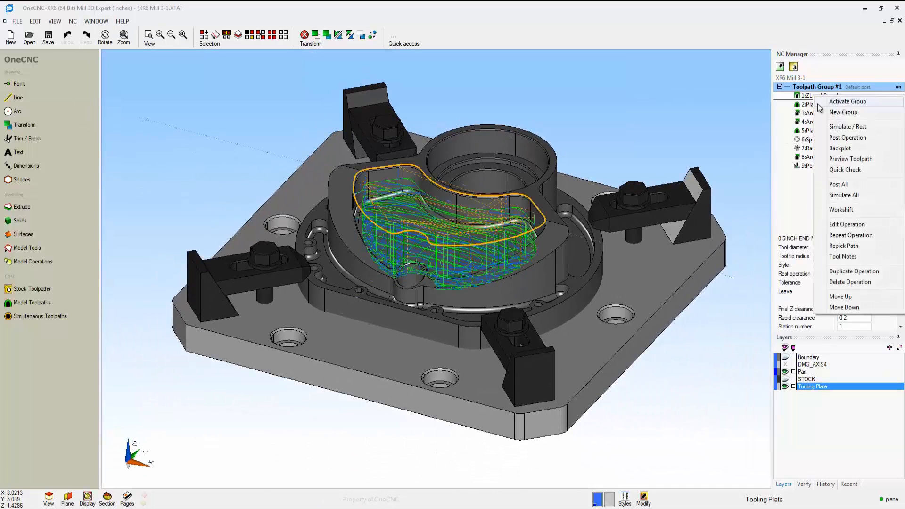
pyautogui.click(846, 224)
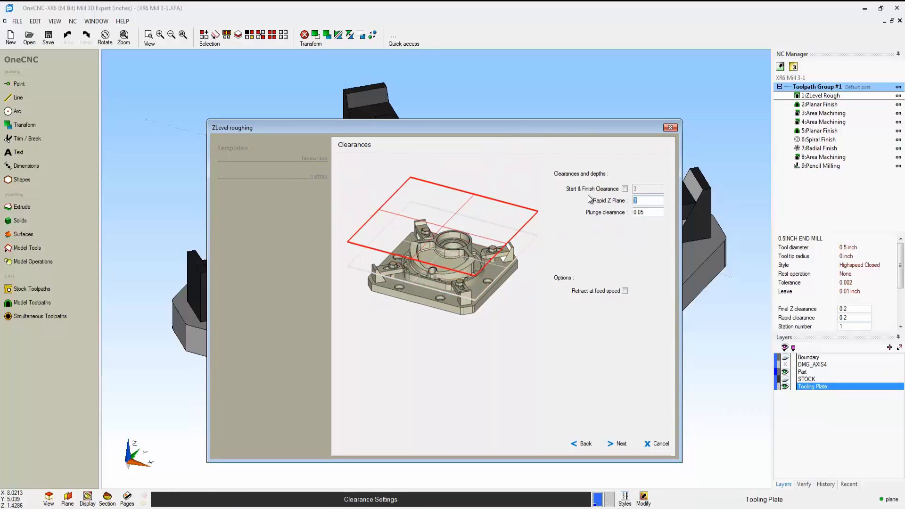
pyautogui.click(617, 443)
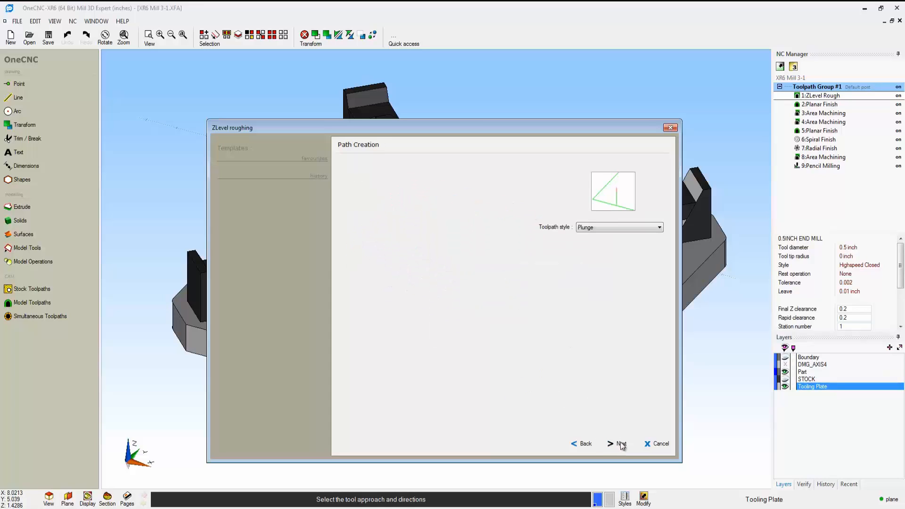
pyautogui.click(620, 443)
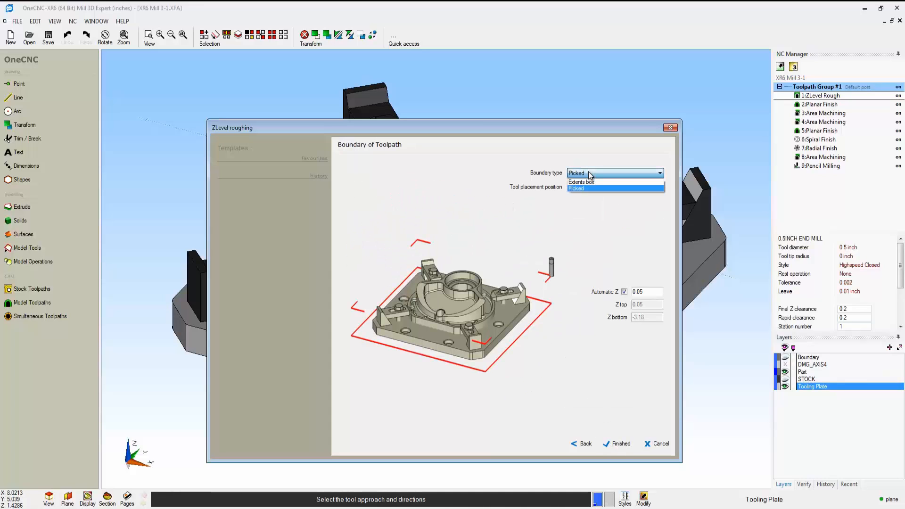
pyautogui.click(581, 182)
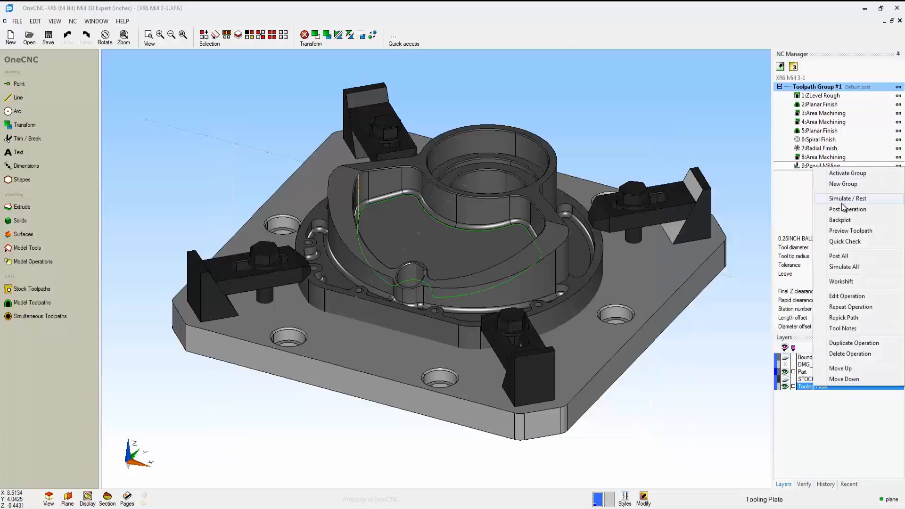
pyautogui.click(847, 296)
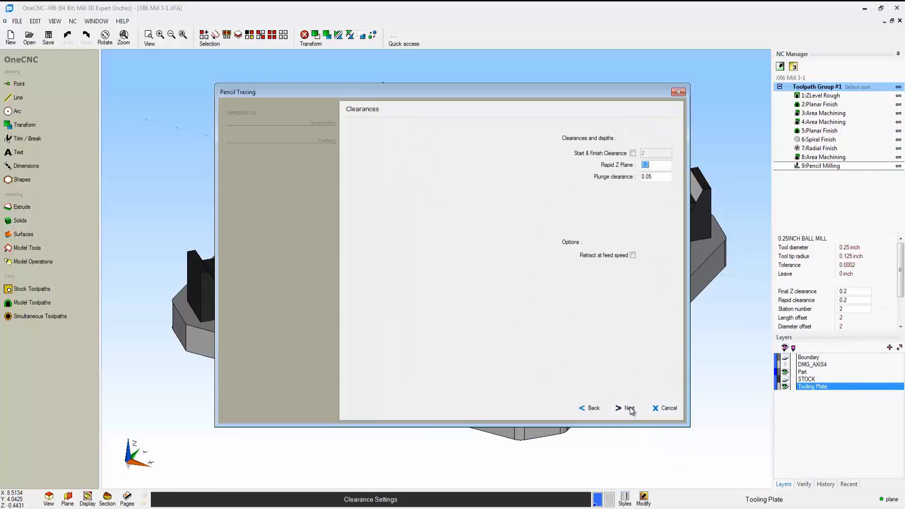
pyautogui.click(626, 408)
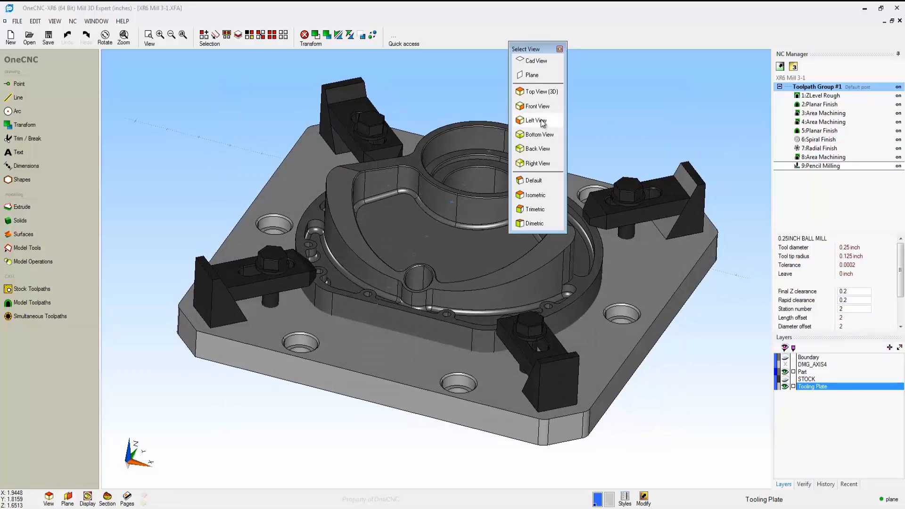
# Simulate all operations of Toolpath Group #1 from a preset view, pausing and stepping the machining
pyautogui.click(536, 119)
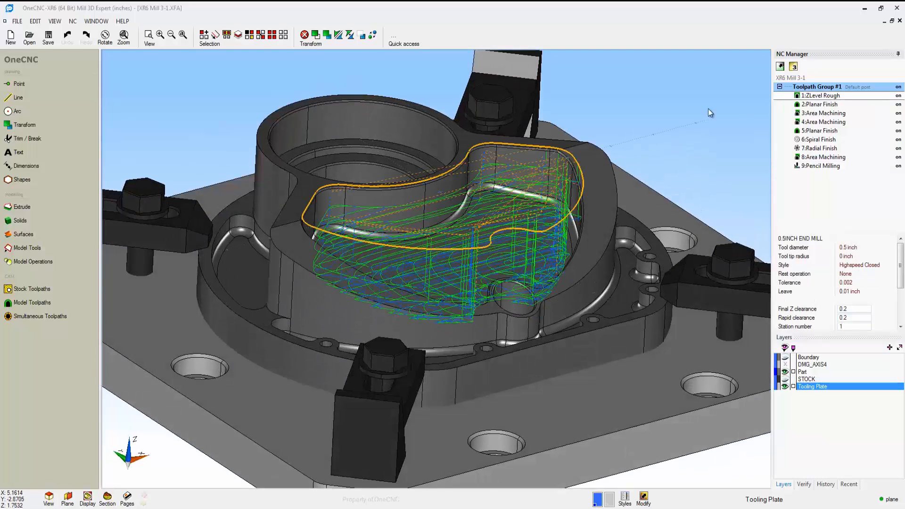
pyautogui.rightClick(816, 87)
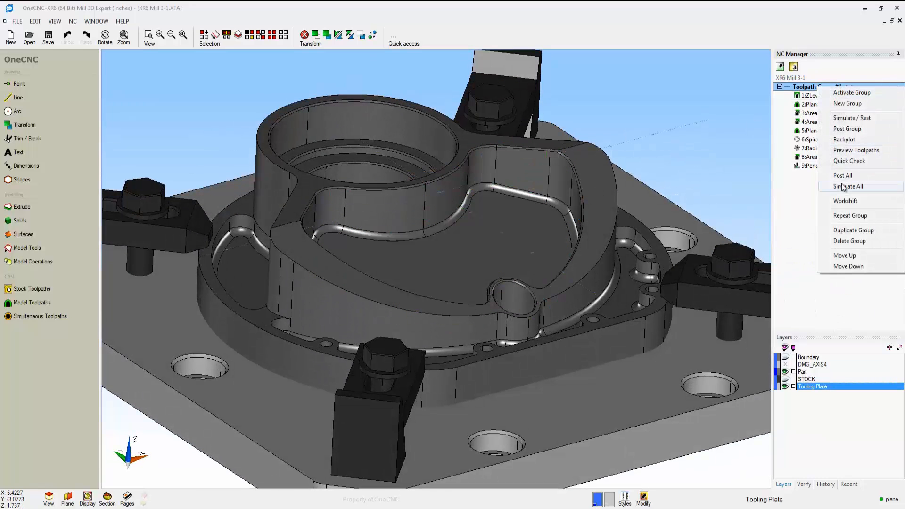
pyautogui.click(848, 185)
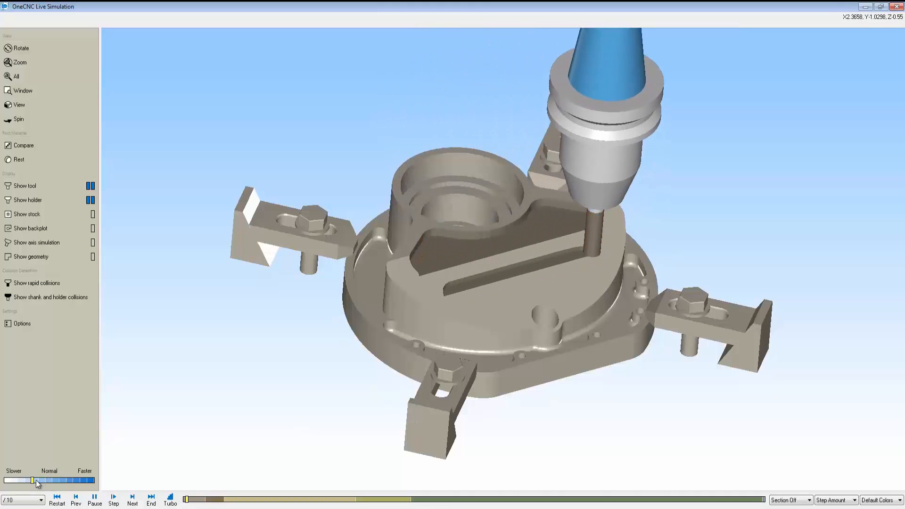
pyautogui.click(113, 497)
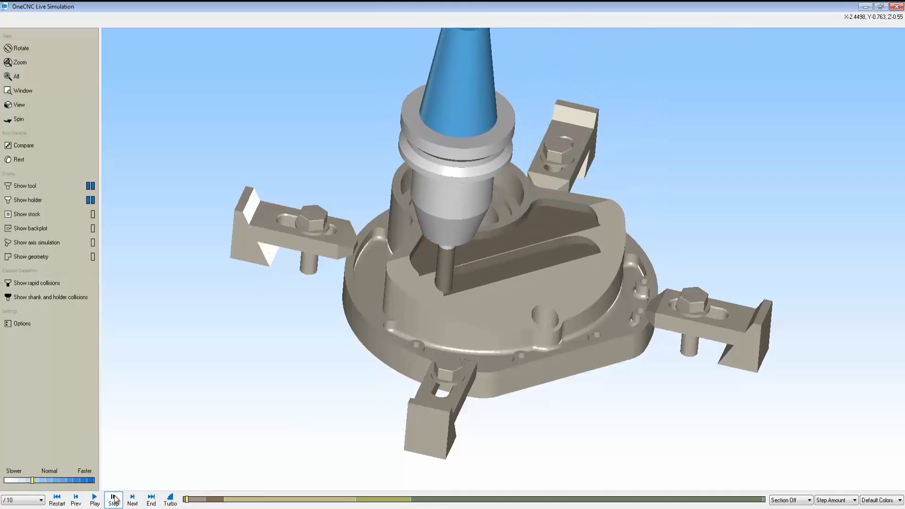
pyautogui.click(94, 497)
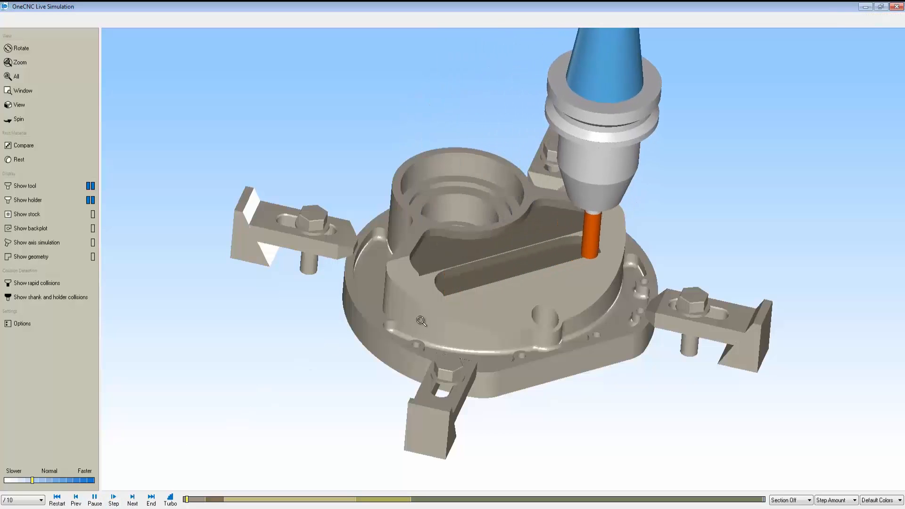
# Show the toolpath backplot and hide the tool holder and cutting tool in the simulation
pyautogui.click(25, 145)
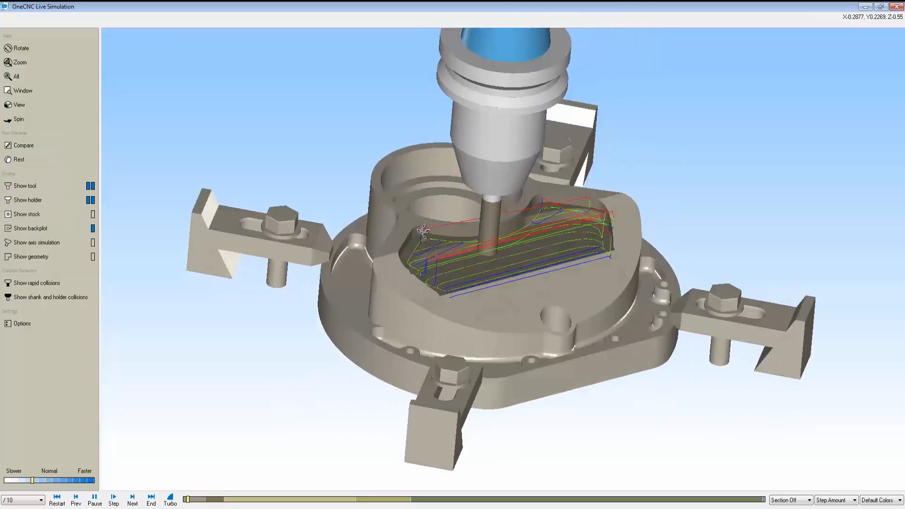
pyautogui.click(91, 228)
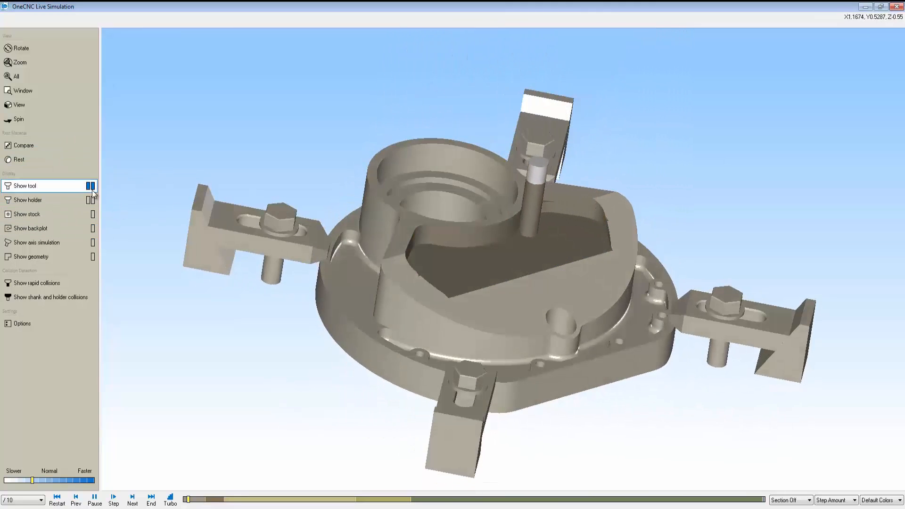
pyautogui.click(90, 200)
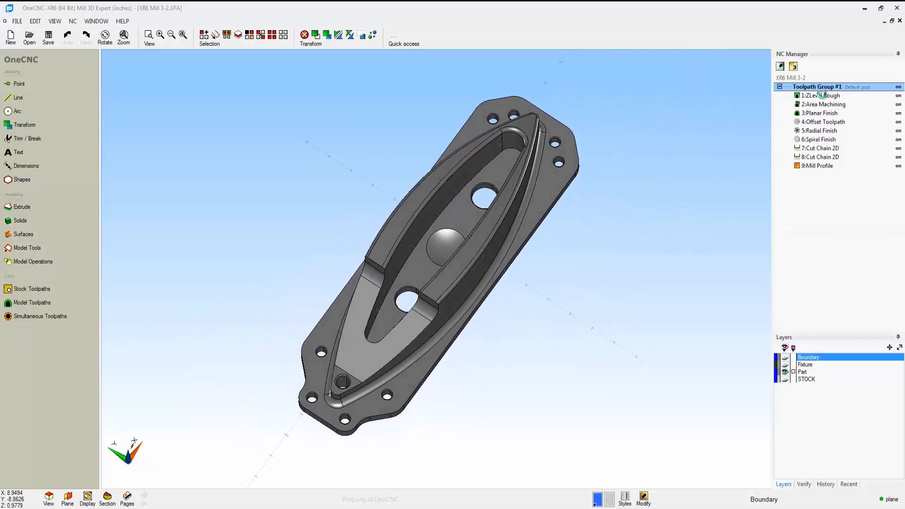
# Highlight the cut regions of 3:Planar Finish, 6:Spiral Finish and the next operation on XR6 Mill 3-2
pyautogui.click(821, 121)
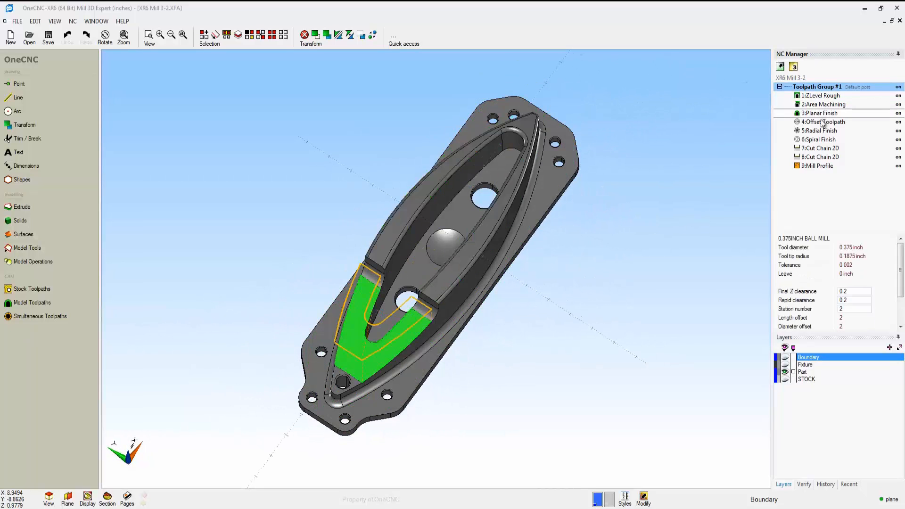
pyautogui.click(817, 139)
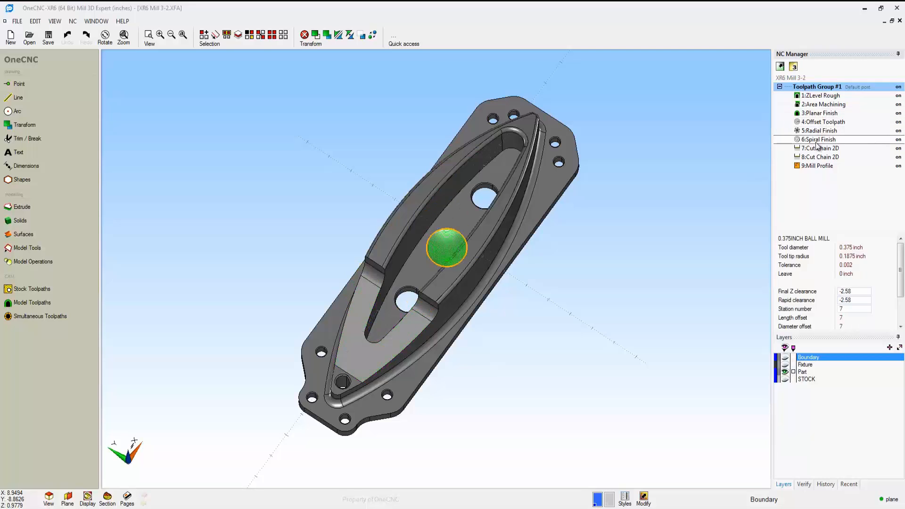
pyautogui.click(818, 166)
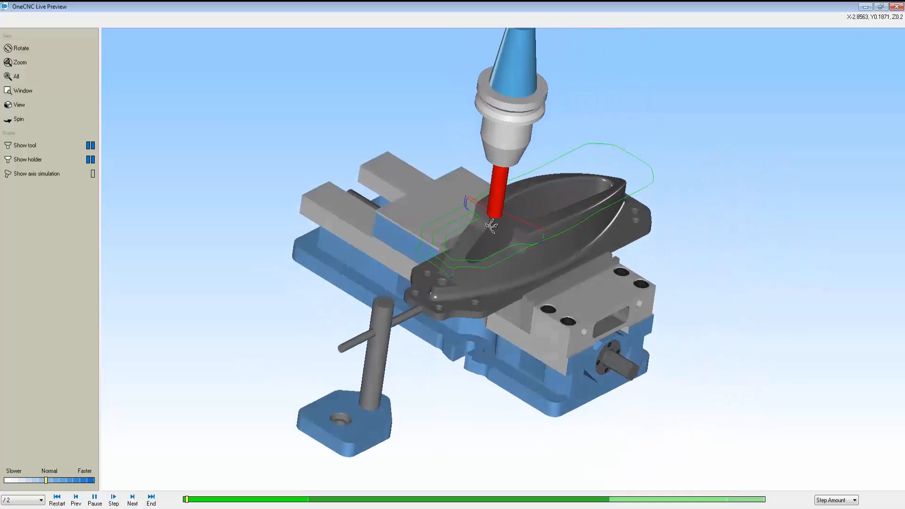
# Fit the whole vise setup in view while the live preview machines the elongated part
pyautogui.click(16, 76)
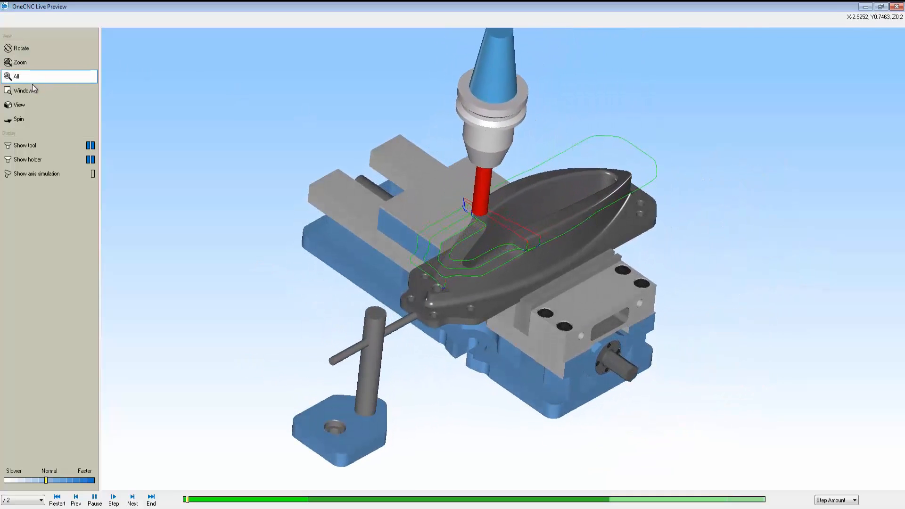
pyautogui.click(19, 119)
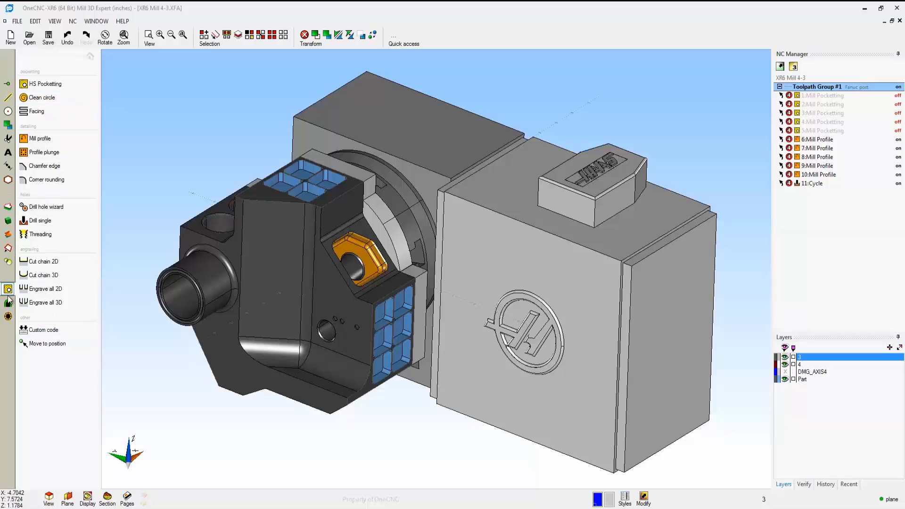
# Switch off the rotary part's pocketing operations, leaving profile and cycle operations active
pyautogui.click(8, 289)
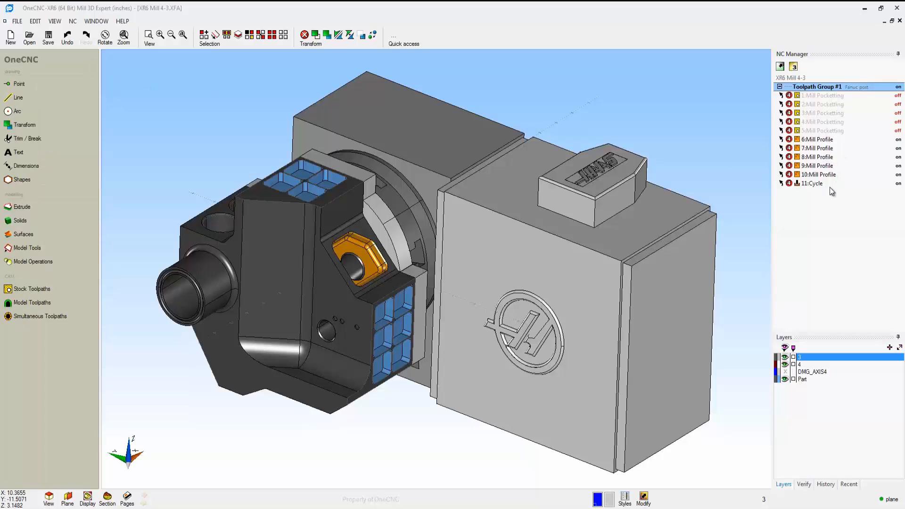
# Preview Toolpath Group #1 machining the four-axis fixtured part, adjusting the playback speed
pyautogui.rightClick(813, 87)
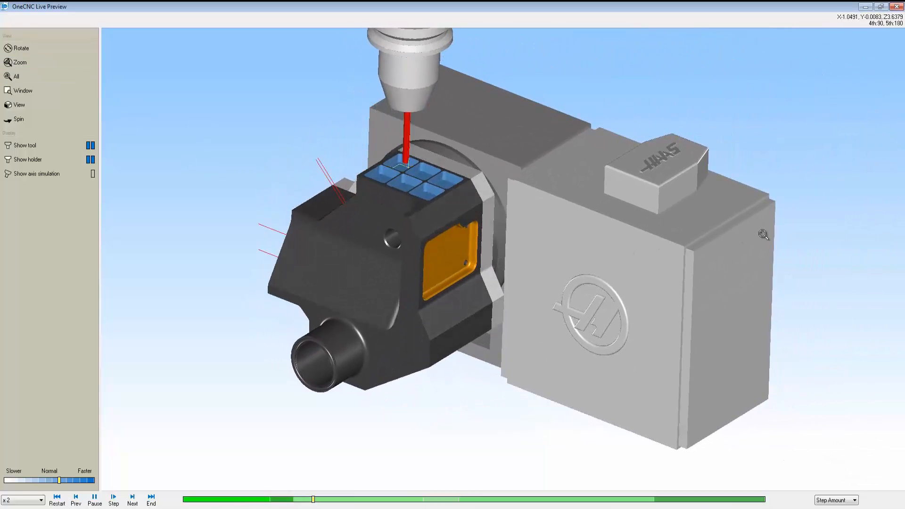
pyautogui.click(132, 498)
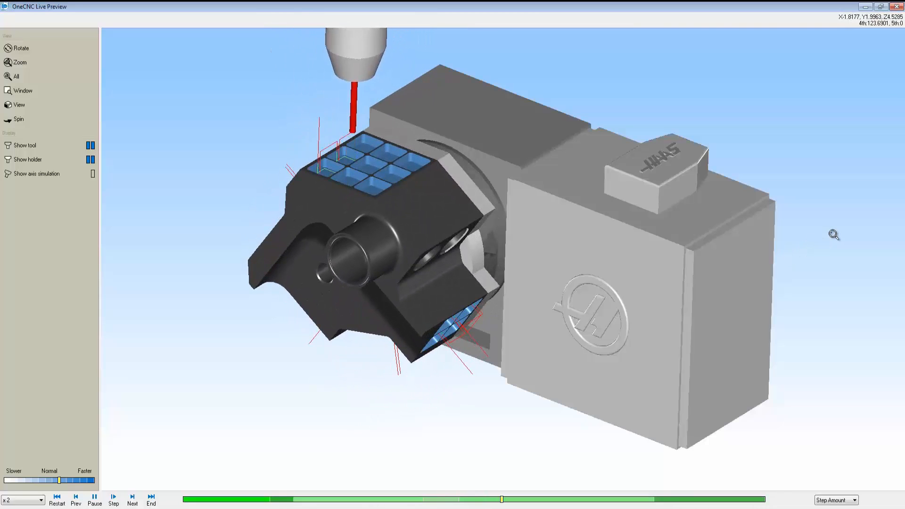
pyautogui.click(132, 498)
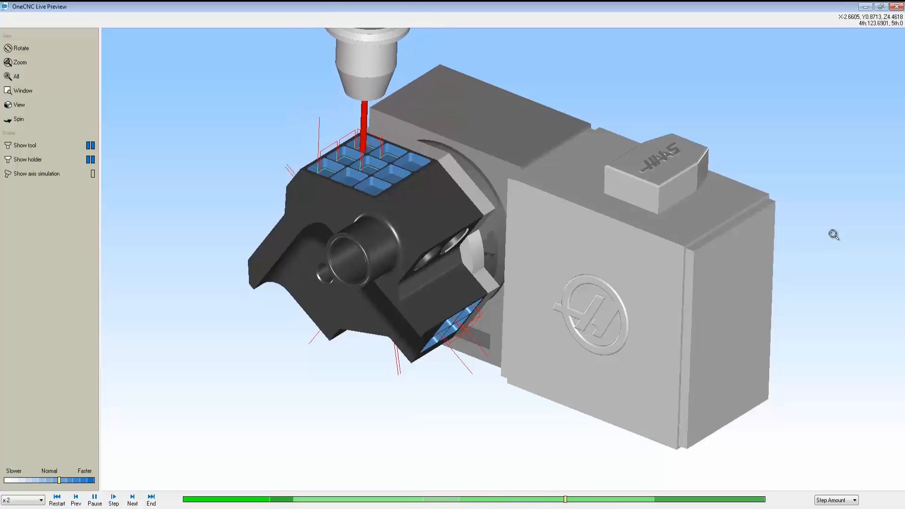
pyautogui.click(132, 498)
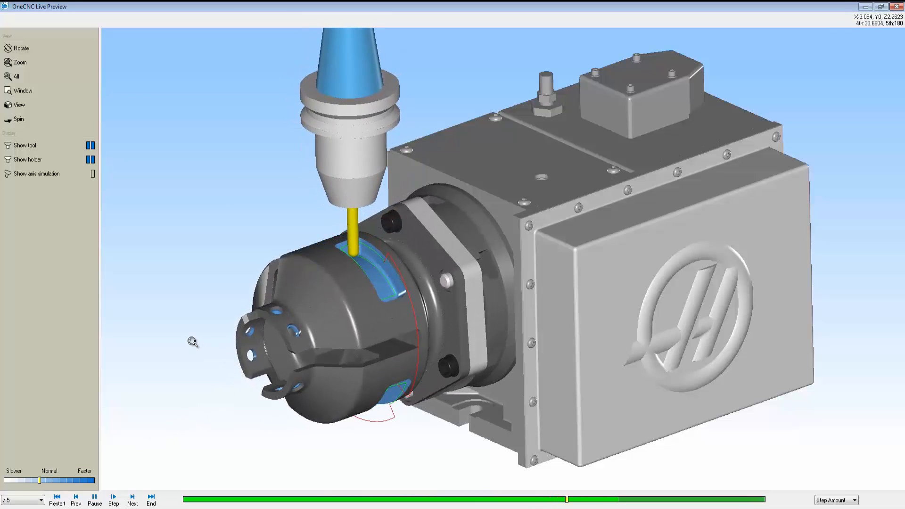
# Play the chuck-held round part's preview and speed up playback with the Slower/Faster slider
pyautogui.click(132, 495)
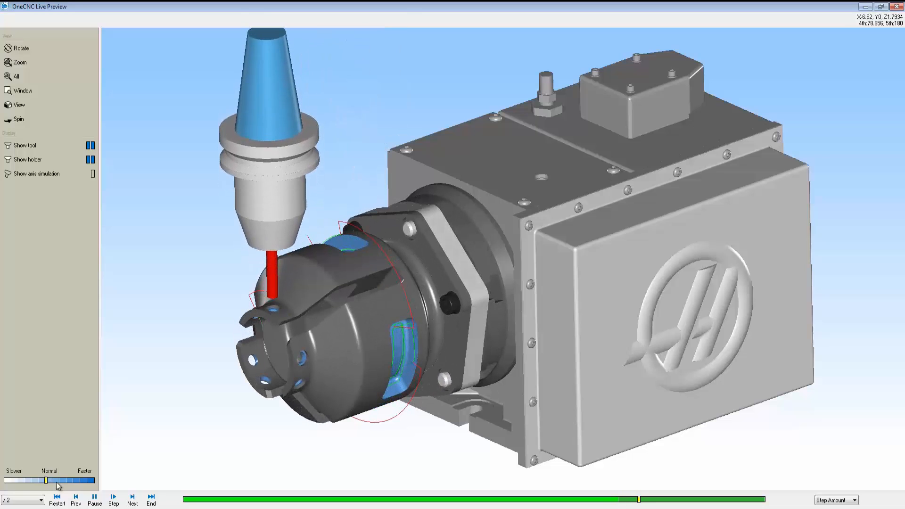
pyautogui.click(132, 498)
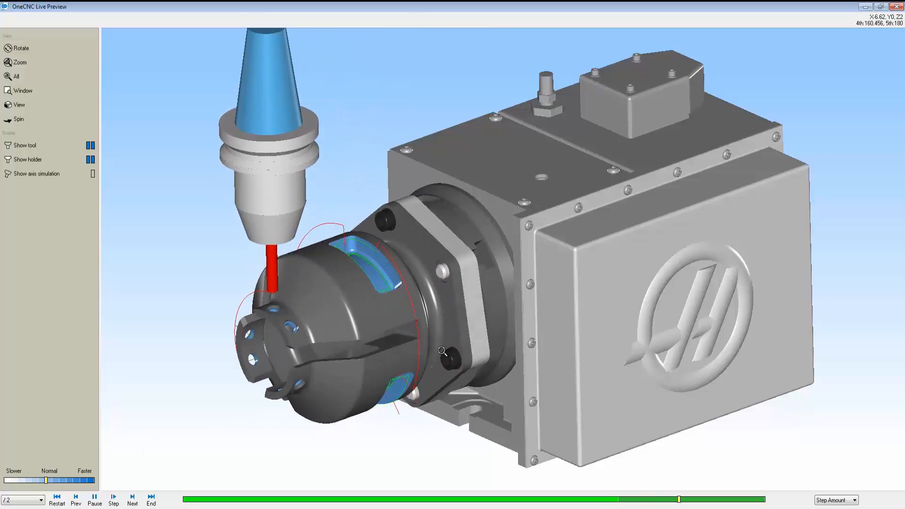
pyautogui.click(132, 496)
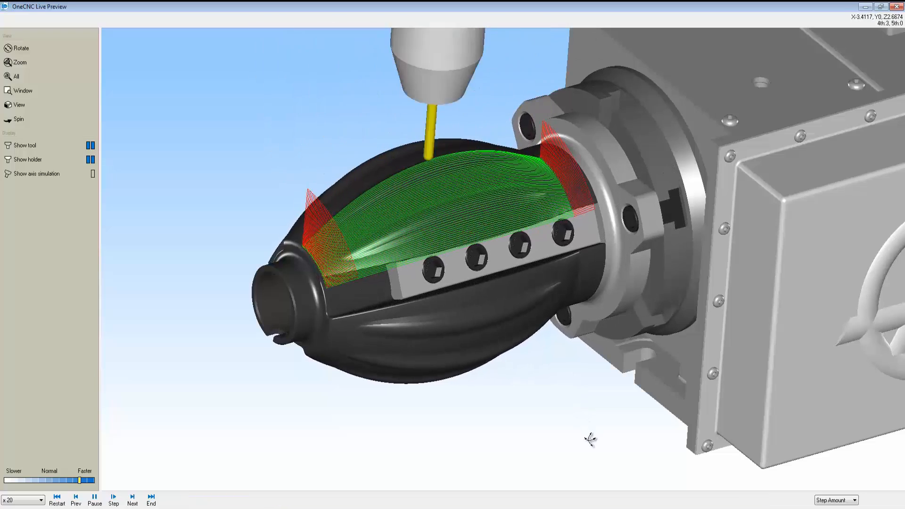
# Play the simultaneous toolpath at high speed so the tool follows the green path over the ribbed part
pyautogui.click(132, 496)
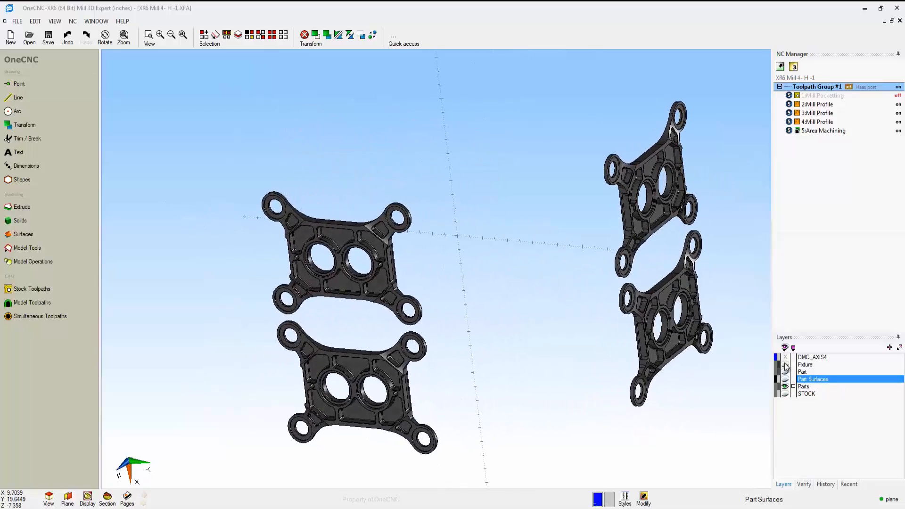
# Turn on the Fixture layer and show Toolpath Group #1's Multiple Parts repeat positions in NC Processing
pyautogui.click(784, 364)
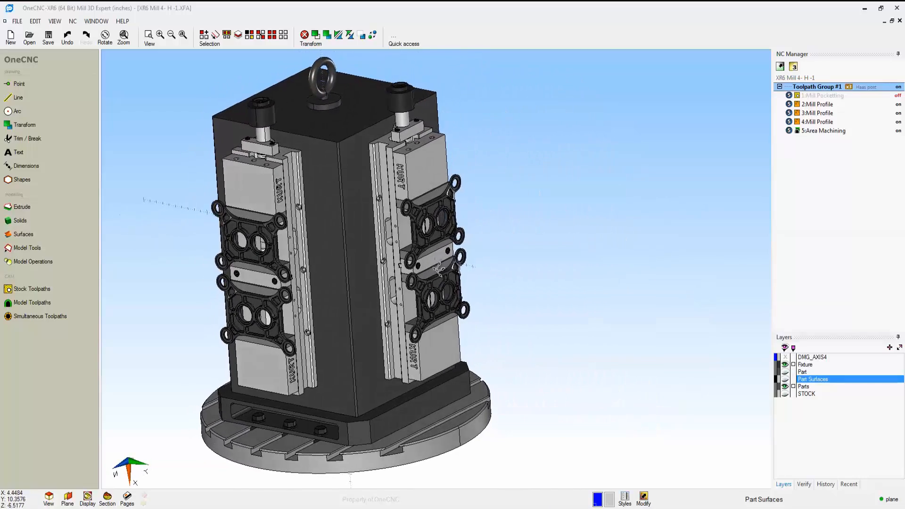
pyautogui.doubleClick(813, 87)
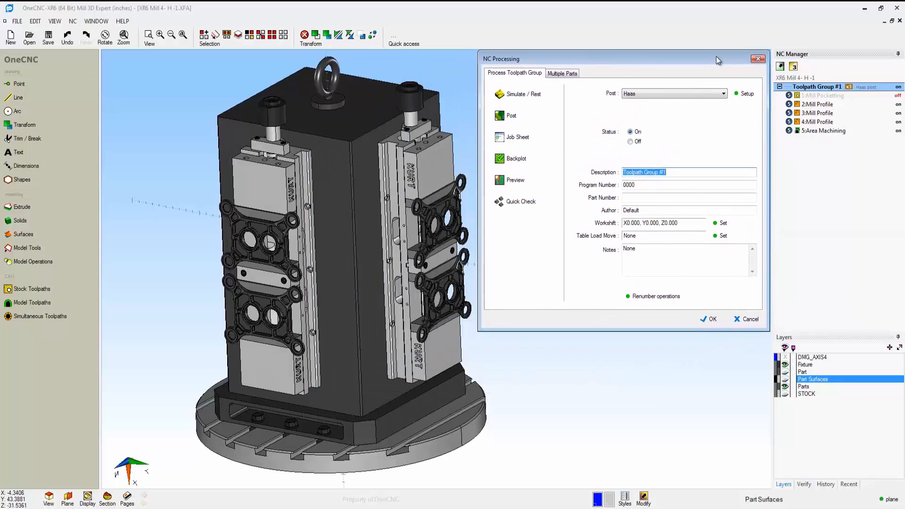
pyautogui.click(561, 73)
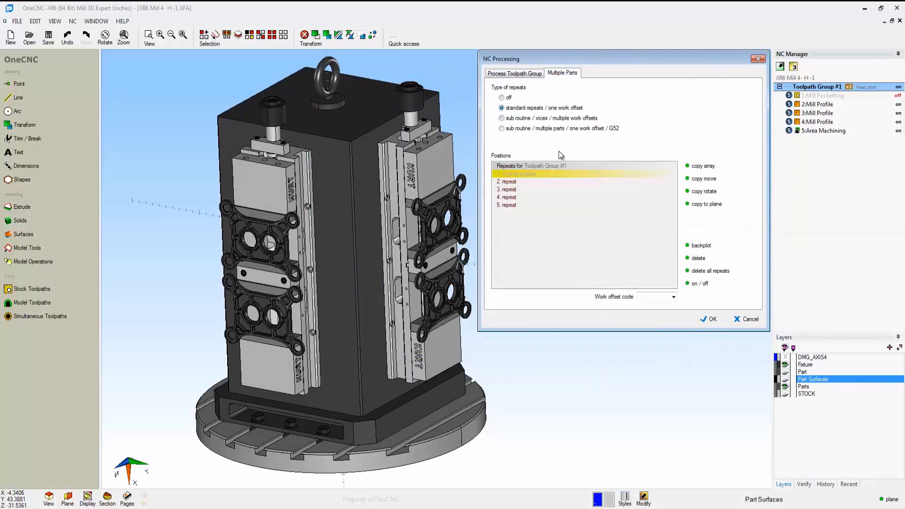
pyautogui.click(507, 197)
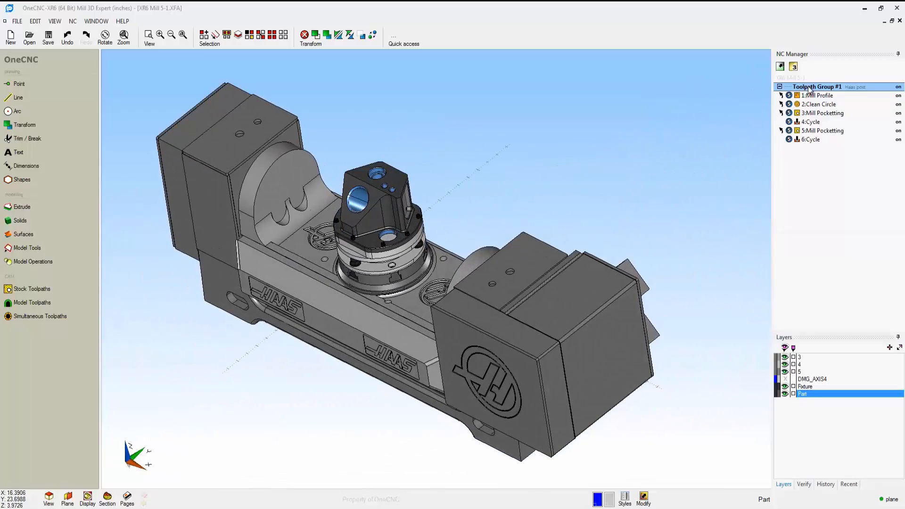
# Launch Preview Toolpaths for Toolpath Group #1 on the trunnion-mounted part
pyautogui.rightClick(819, 87)
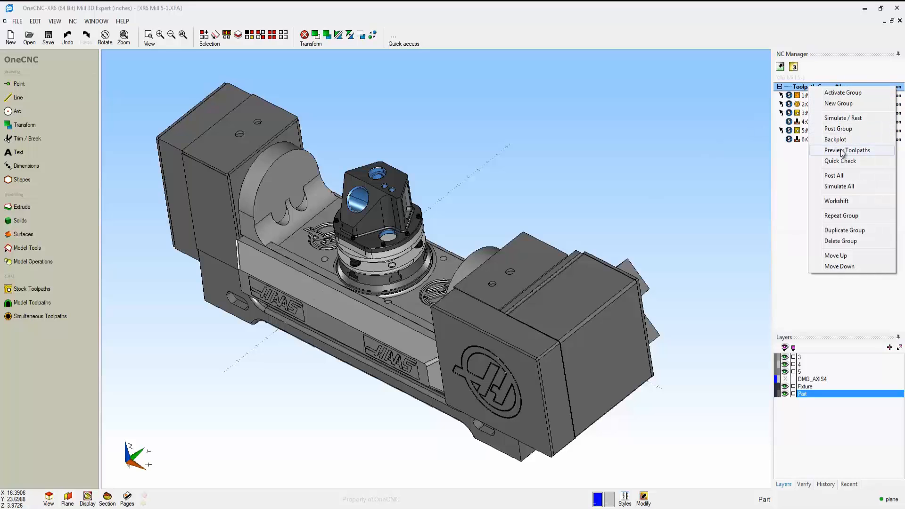
pyautogui.click(846, 150)
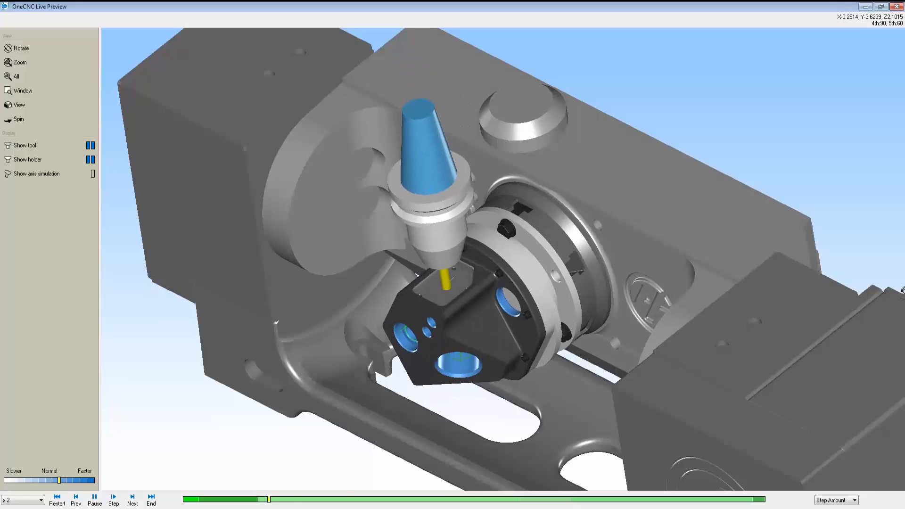
# Close the trunnion pocketing Live Preview and load the XR6 Mill 5-2 triangular part file
pyautogui.click(132, 494)
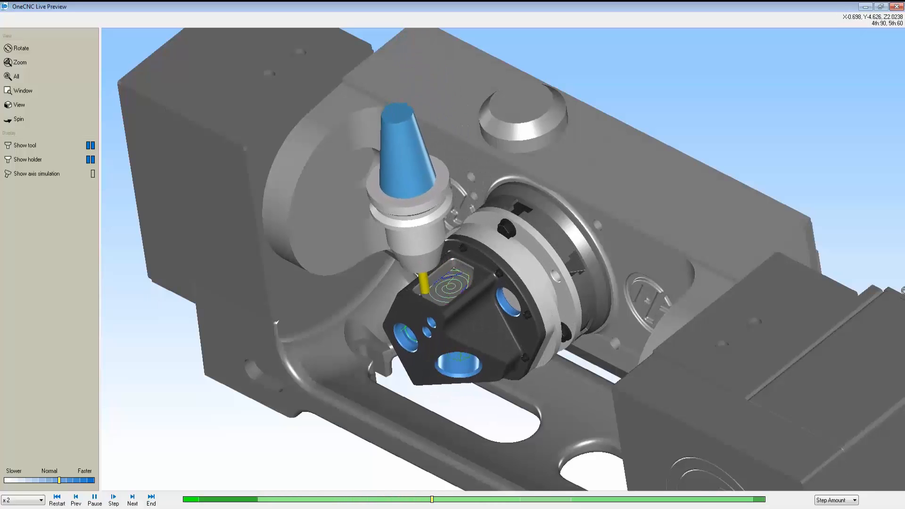
pyautogui.click(132, 498)
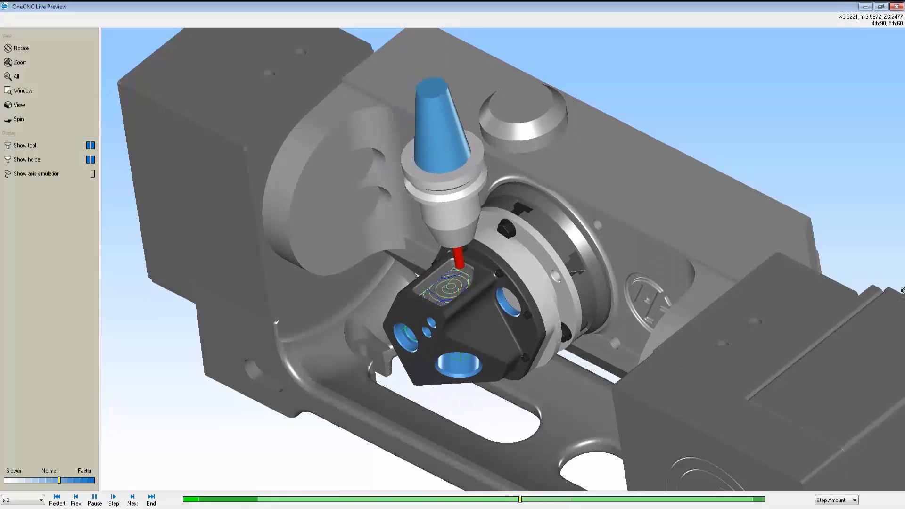
pyautogui.click(132, 498)
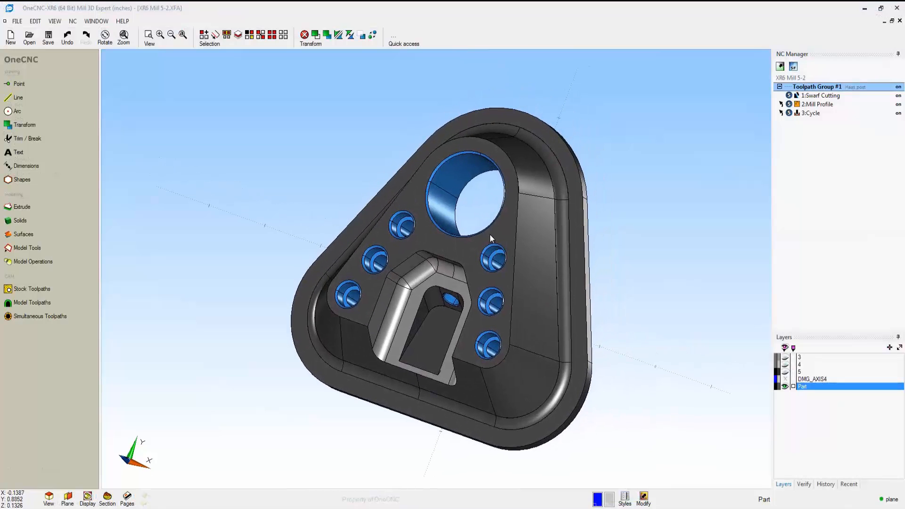
pyautogui.click(39, 316)
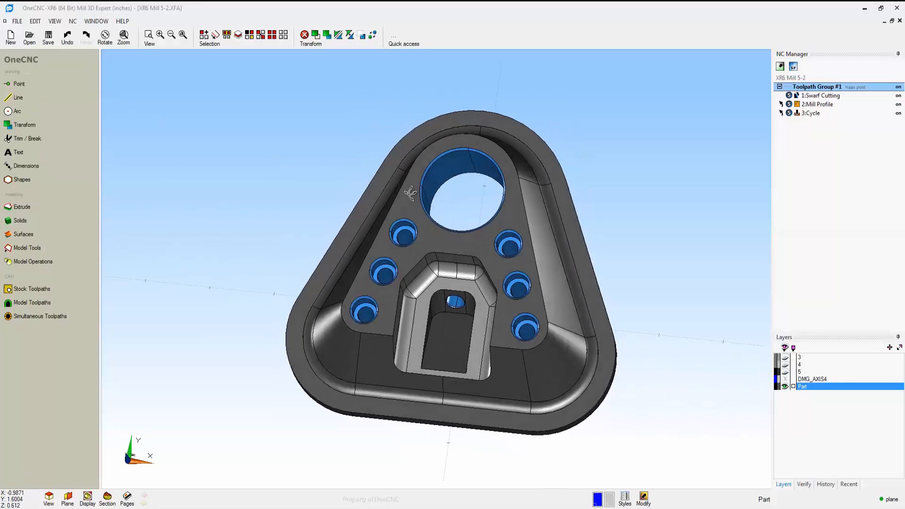
pyautogui.click(39, 315)
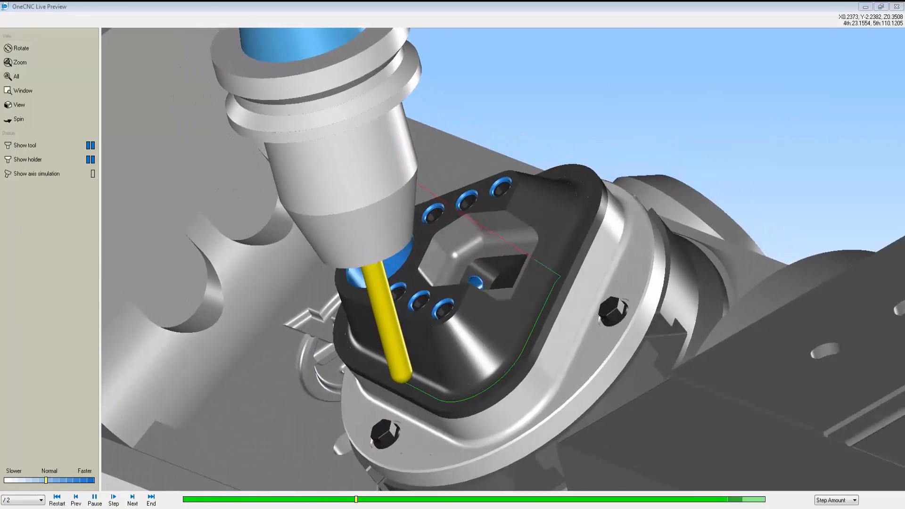
# Play the Live Preview of the swarf and profile cuts through to the central slot
pyautogui.click(132, 495)
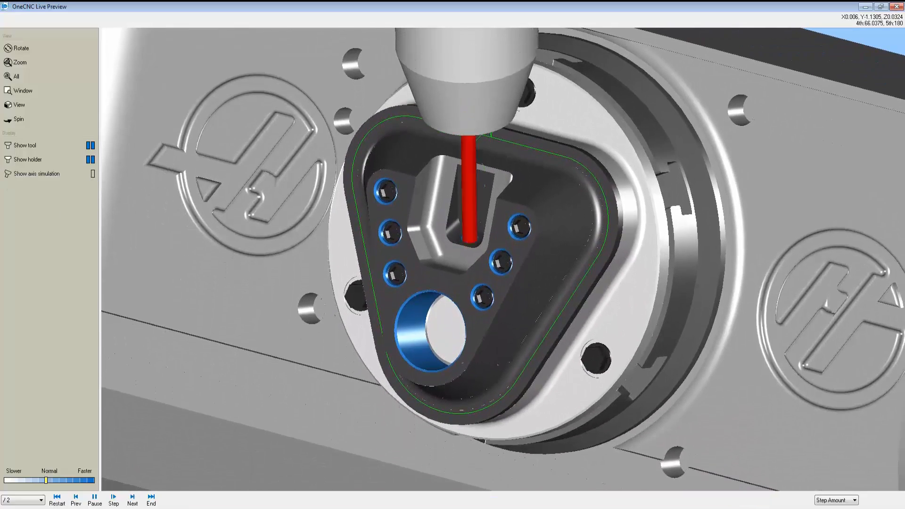
pyautogui.click(132, 498)
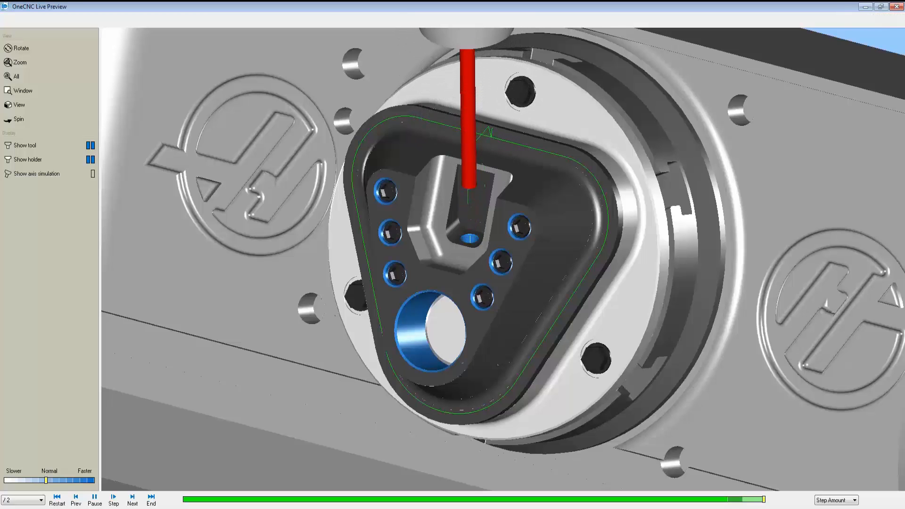
pyautogui.click(132, 497)
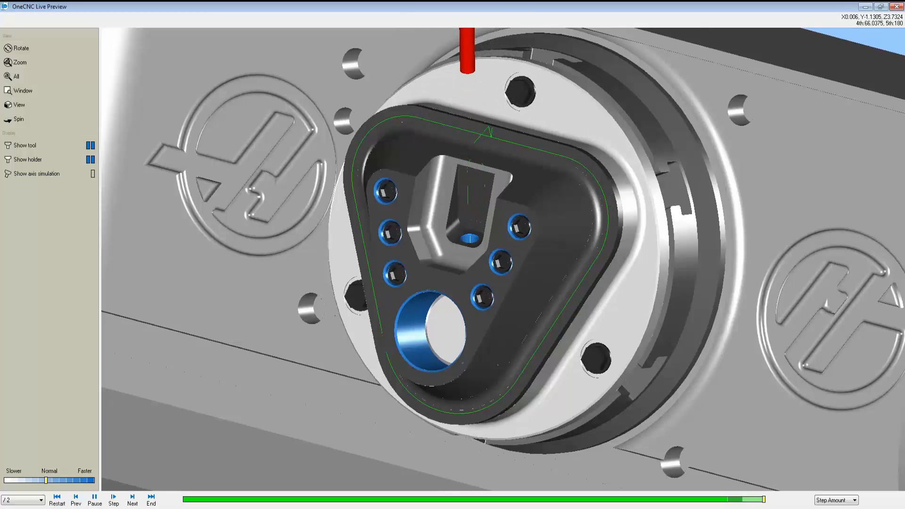